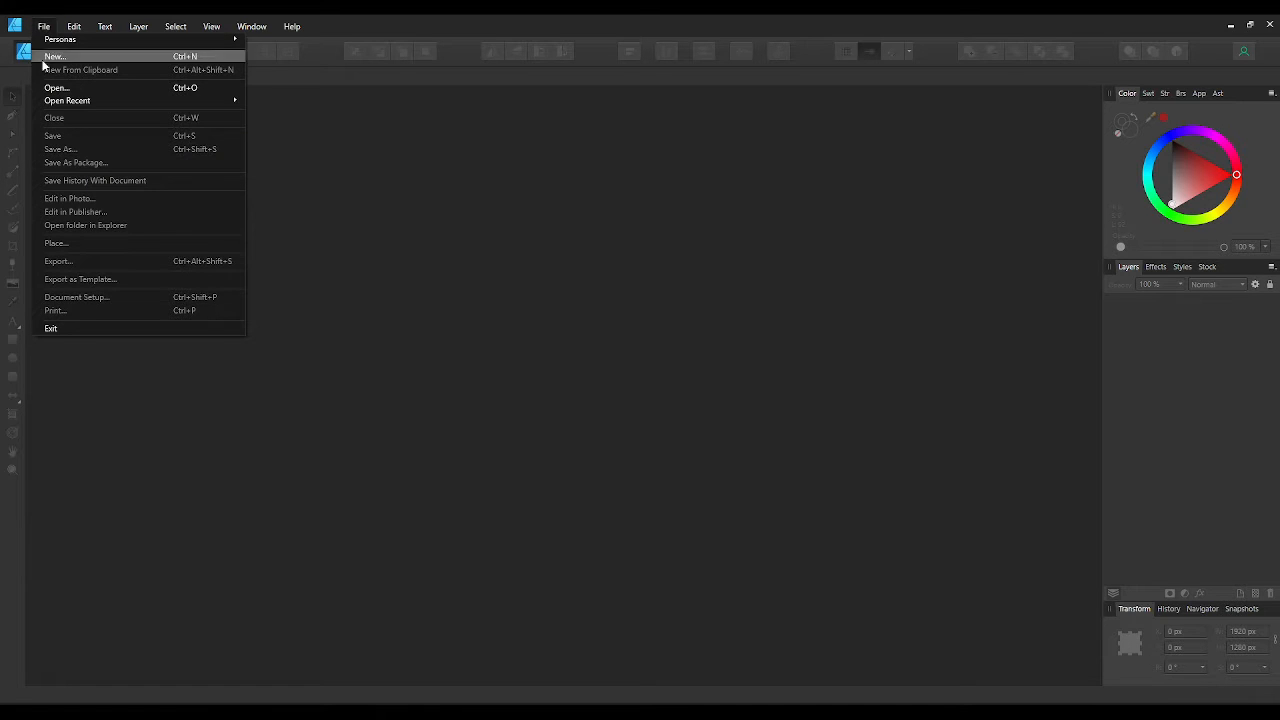
- Open the close-up puffin photo as a new document
click(56, 88)
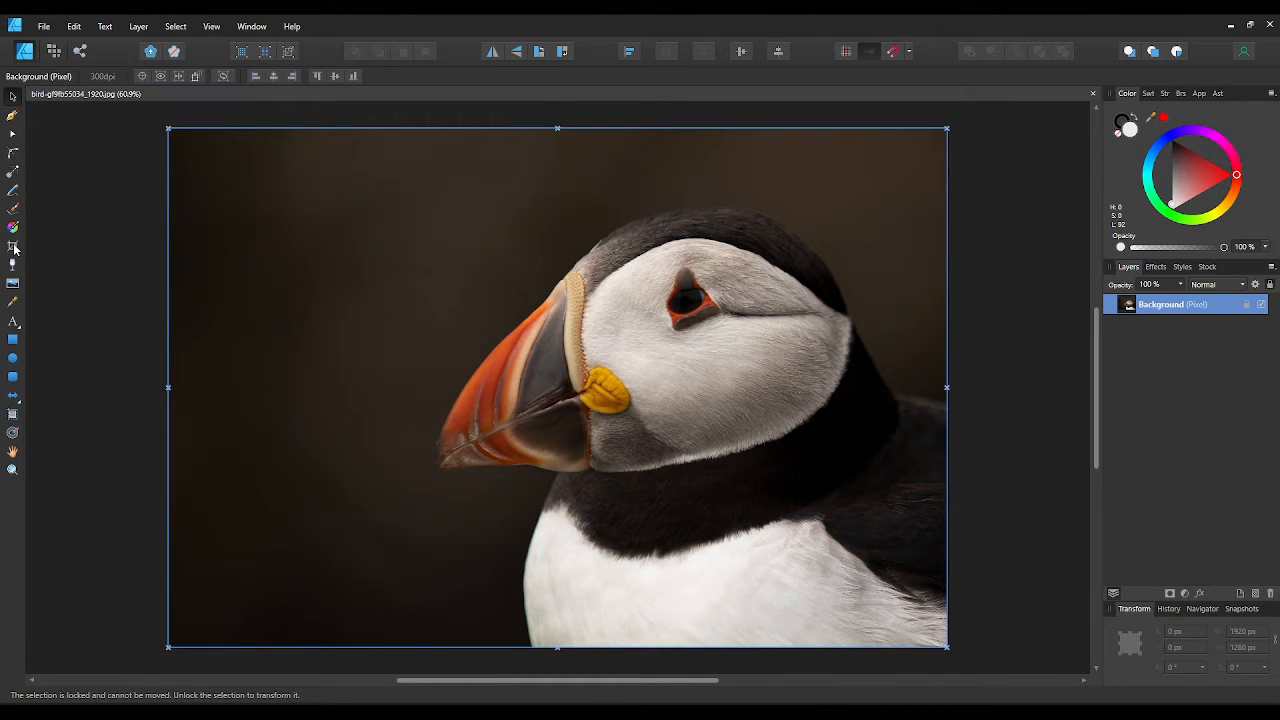
click(12, 246)
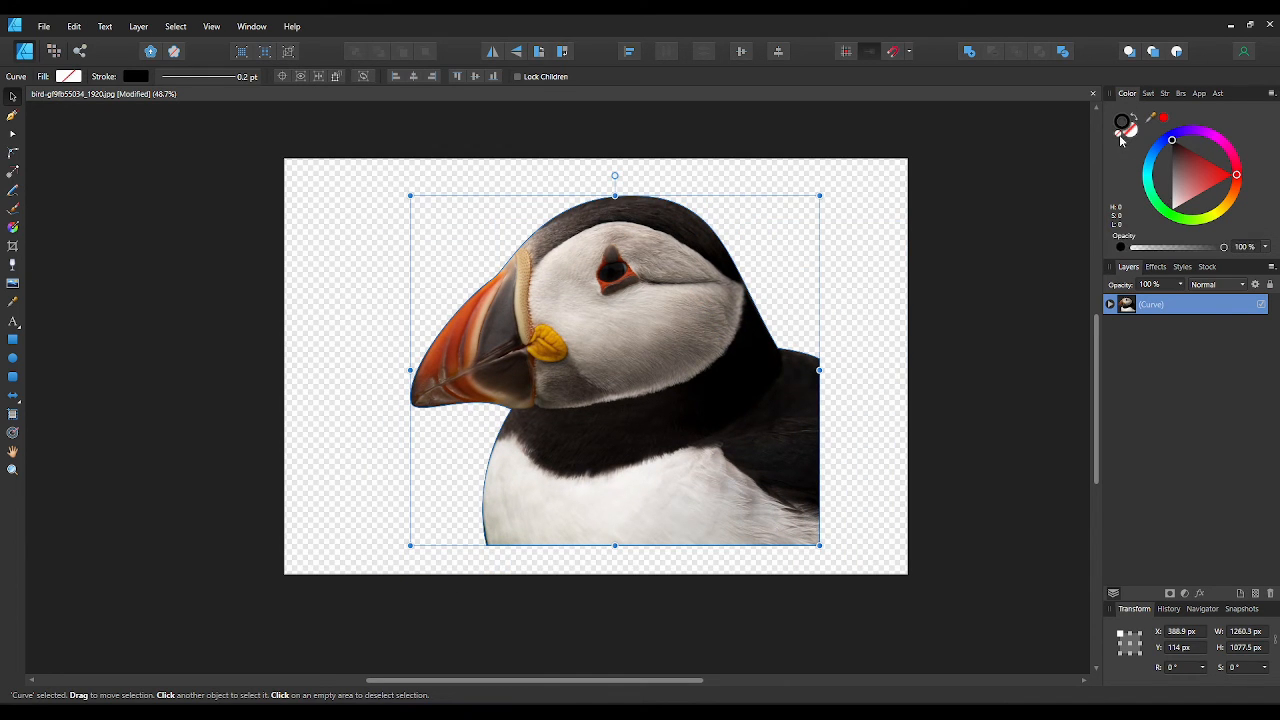
- Deselect the puffin cut-out to view it stroke-free on the transparent canvas
click(996, 238)
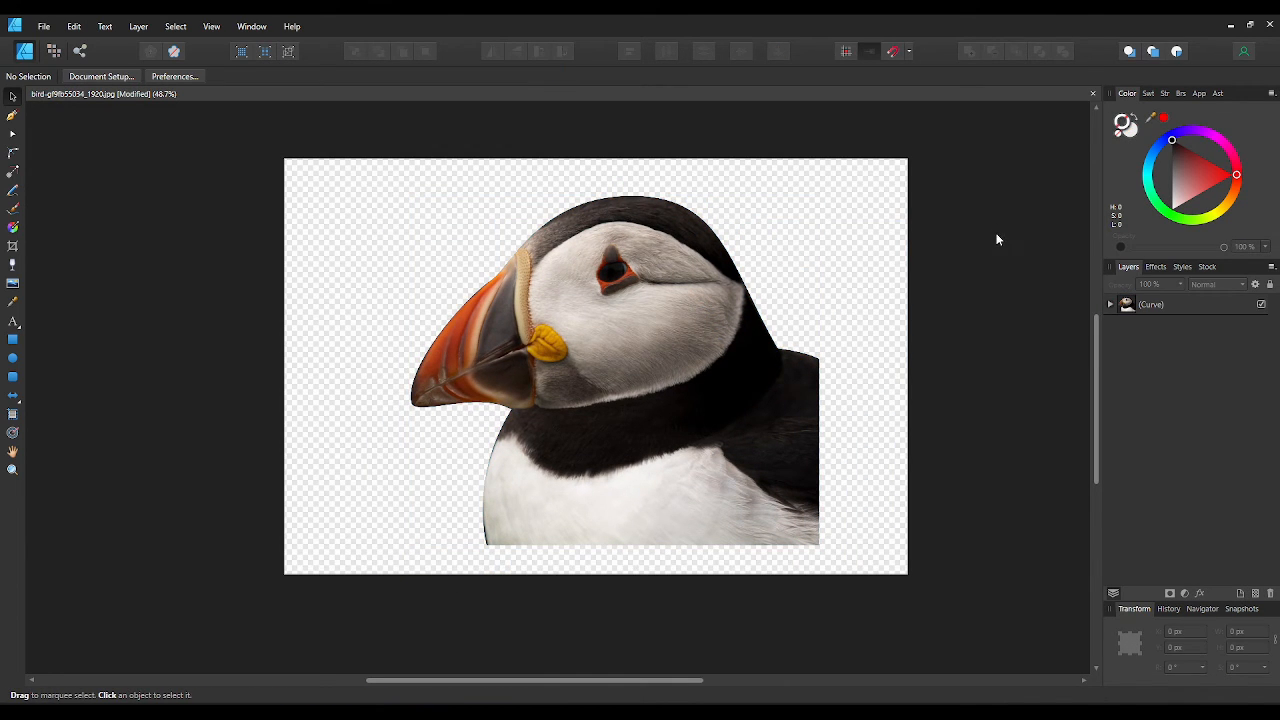